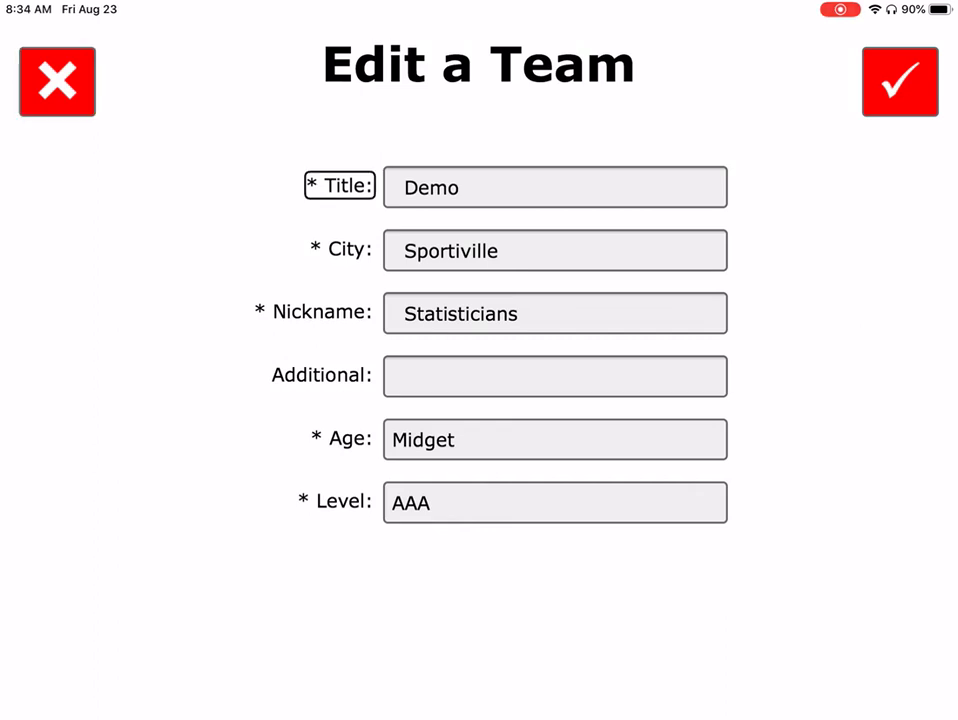
{"action": "left_click", "coordinate": [555, 187]}
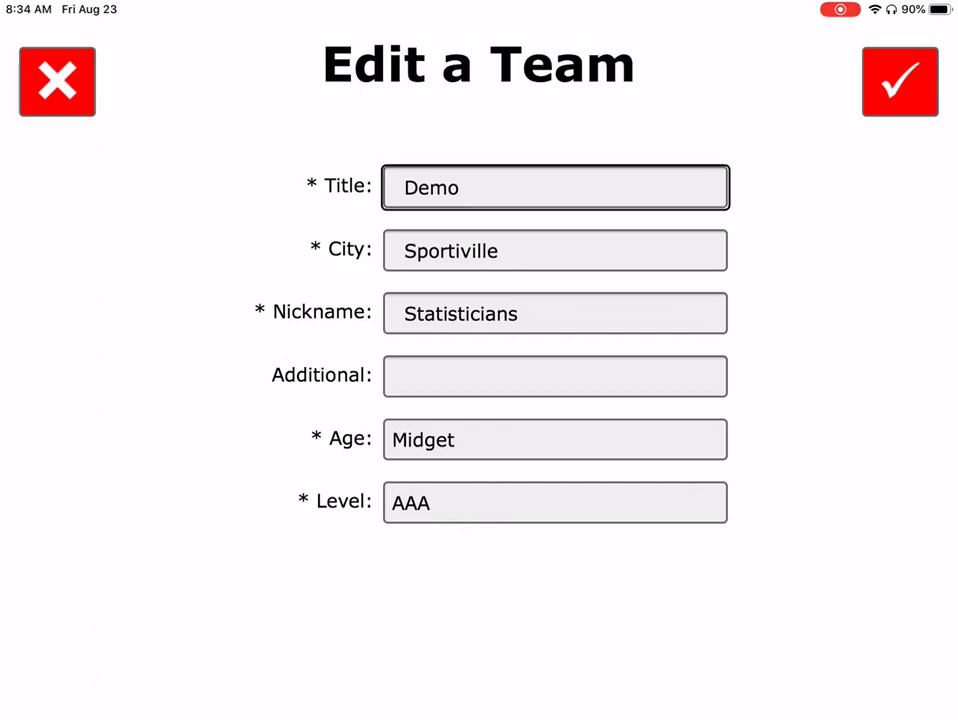
{"action": "left_click", "coordinate": [554, 250]}
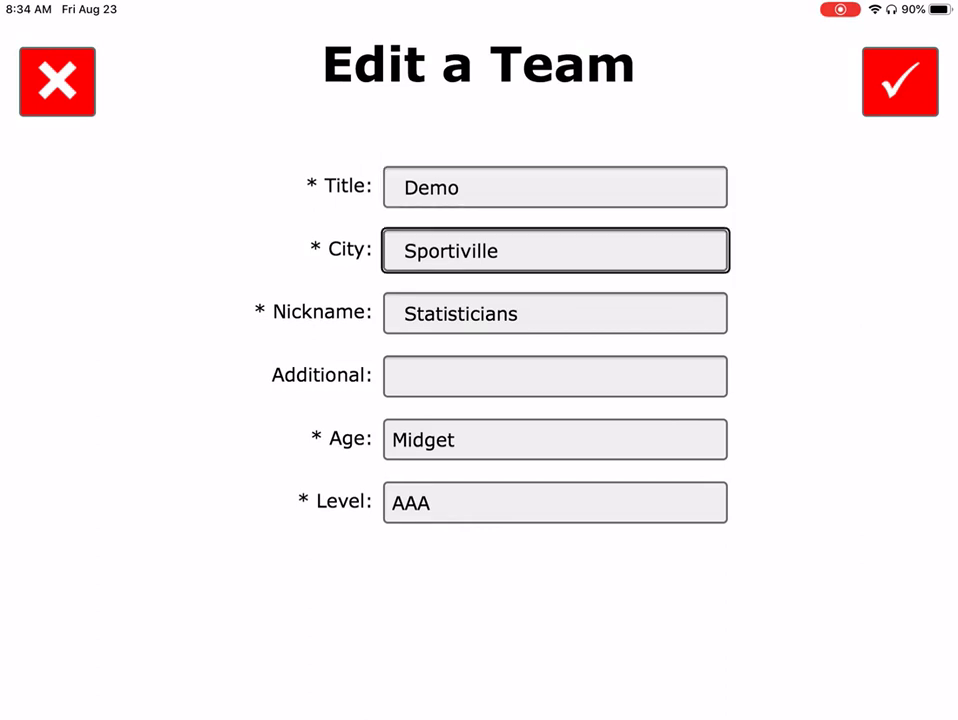
{"action": "left_click", "coordinate": [555, 313]}
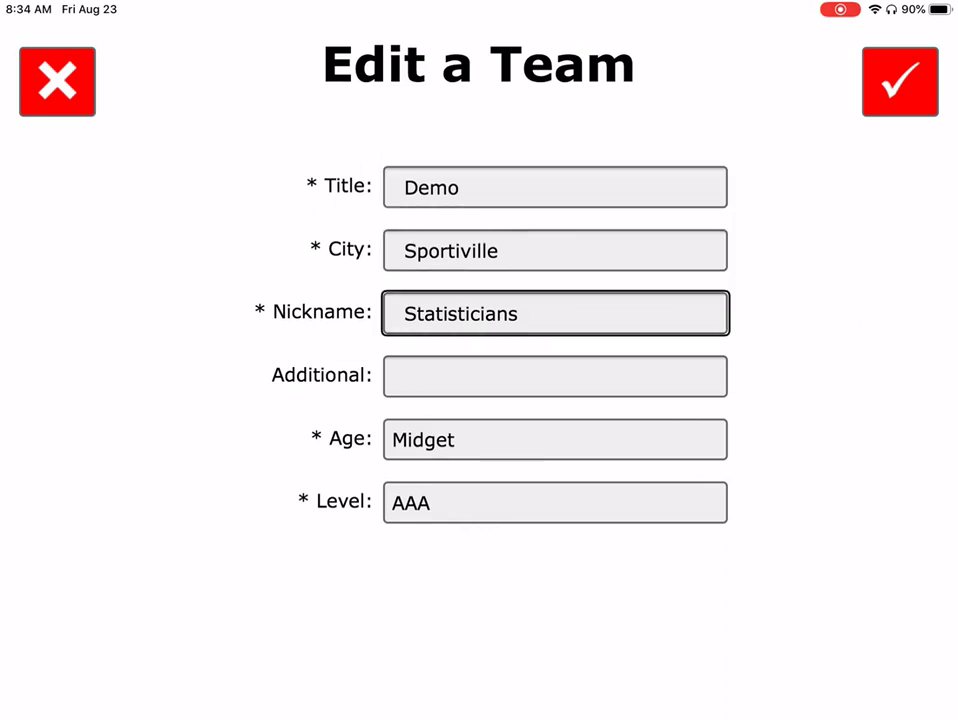
{"action": "left_click", "coordinate": [554, 375]}
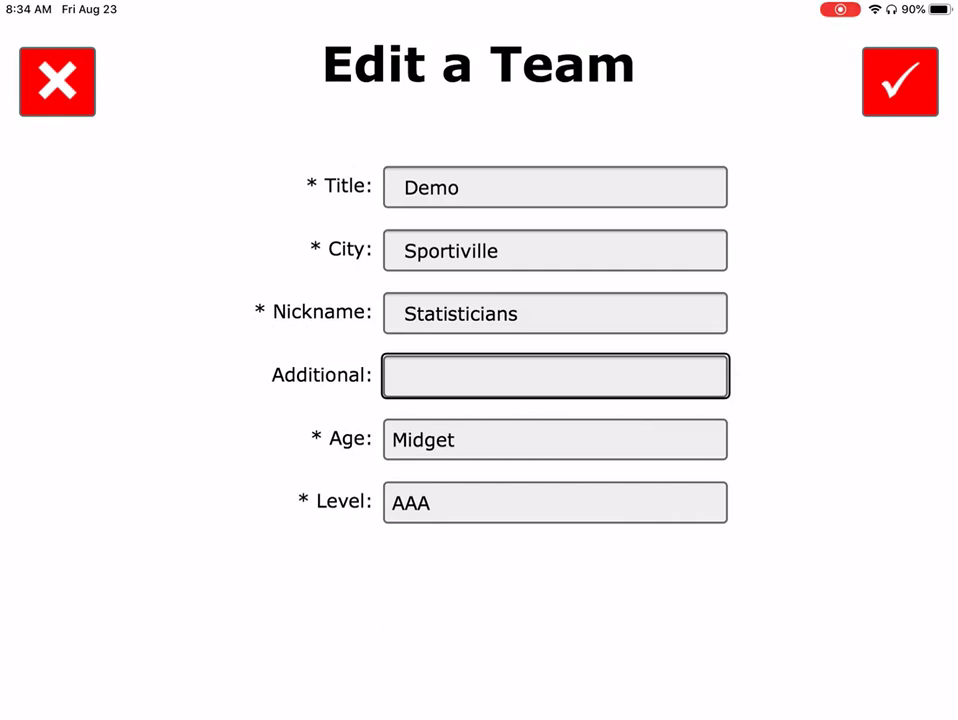
{"action": "left_click", "coordinate": [555, 439]}
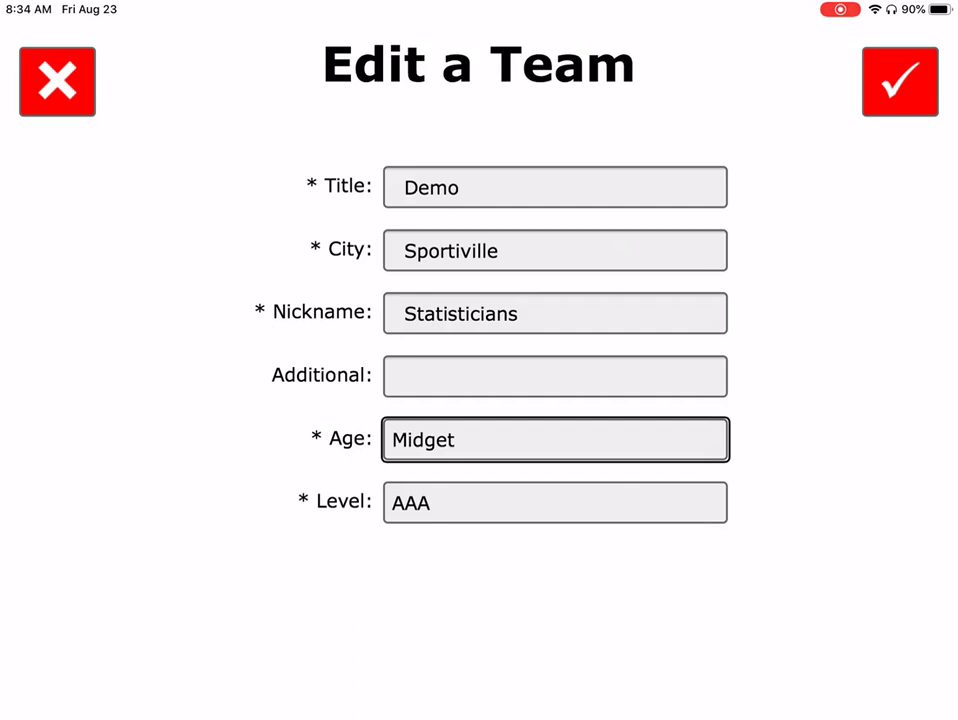
{"action": "left_click", "coordinate": [555, 502]}
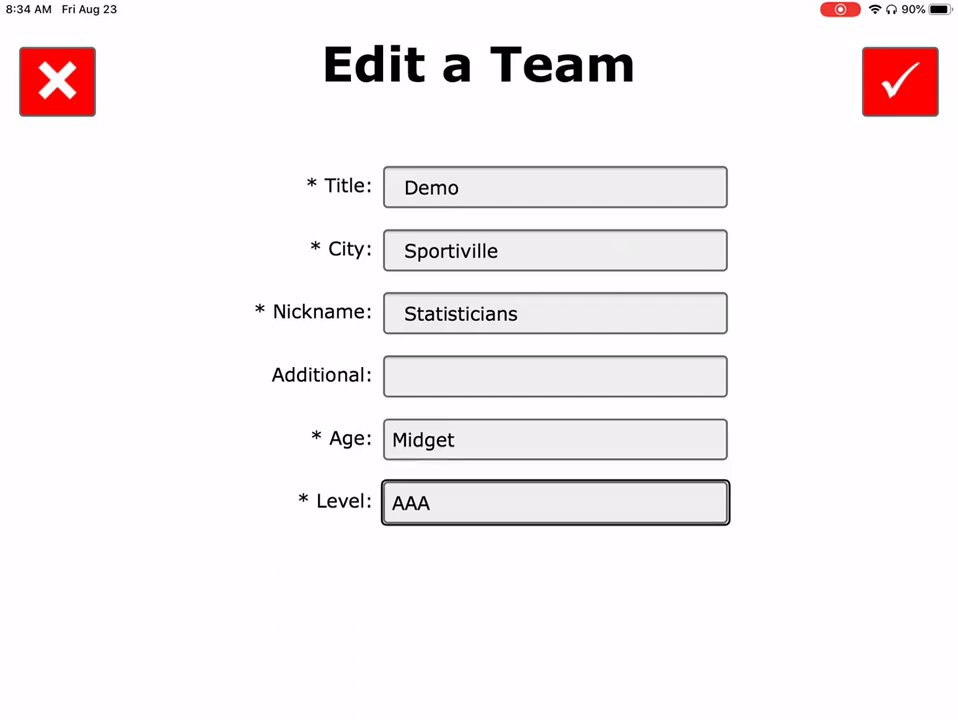
{"action": "left_click", "coordinate": [898, 82]}
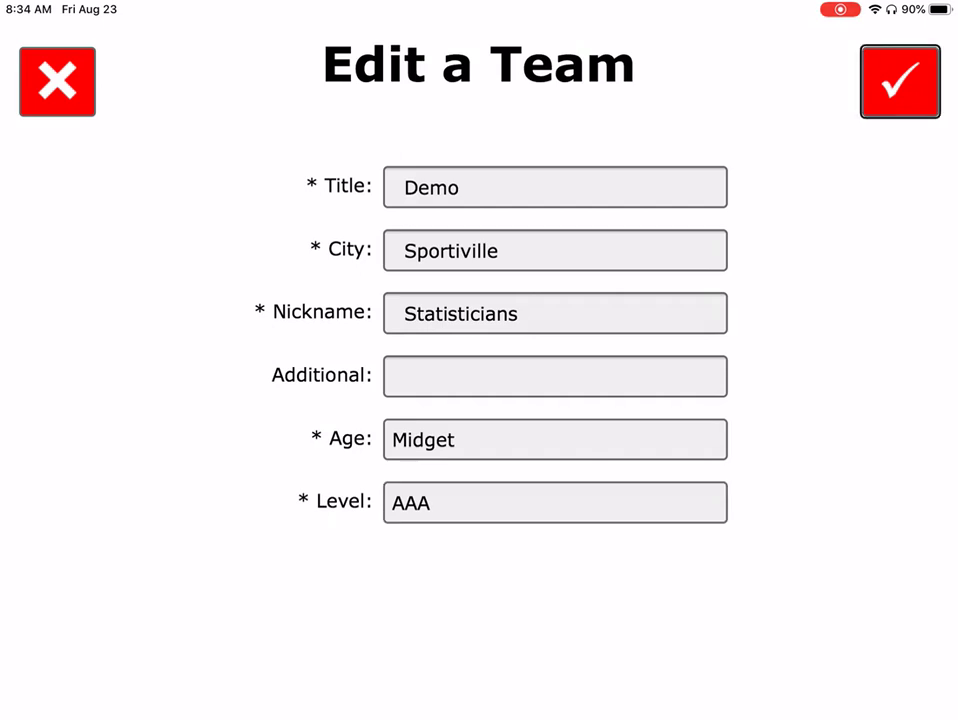